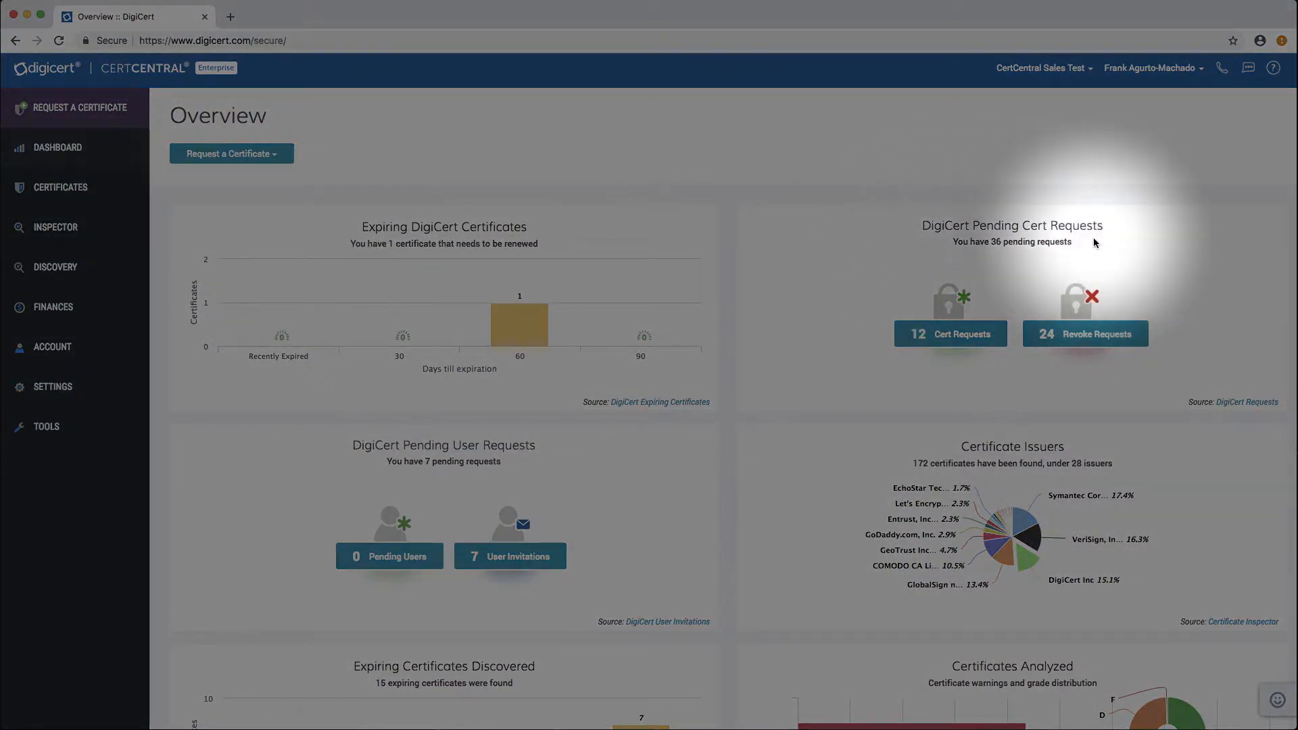
{"action": "mouse_move", "coordinate": [1022, 258]}
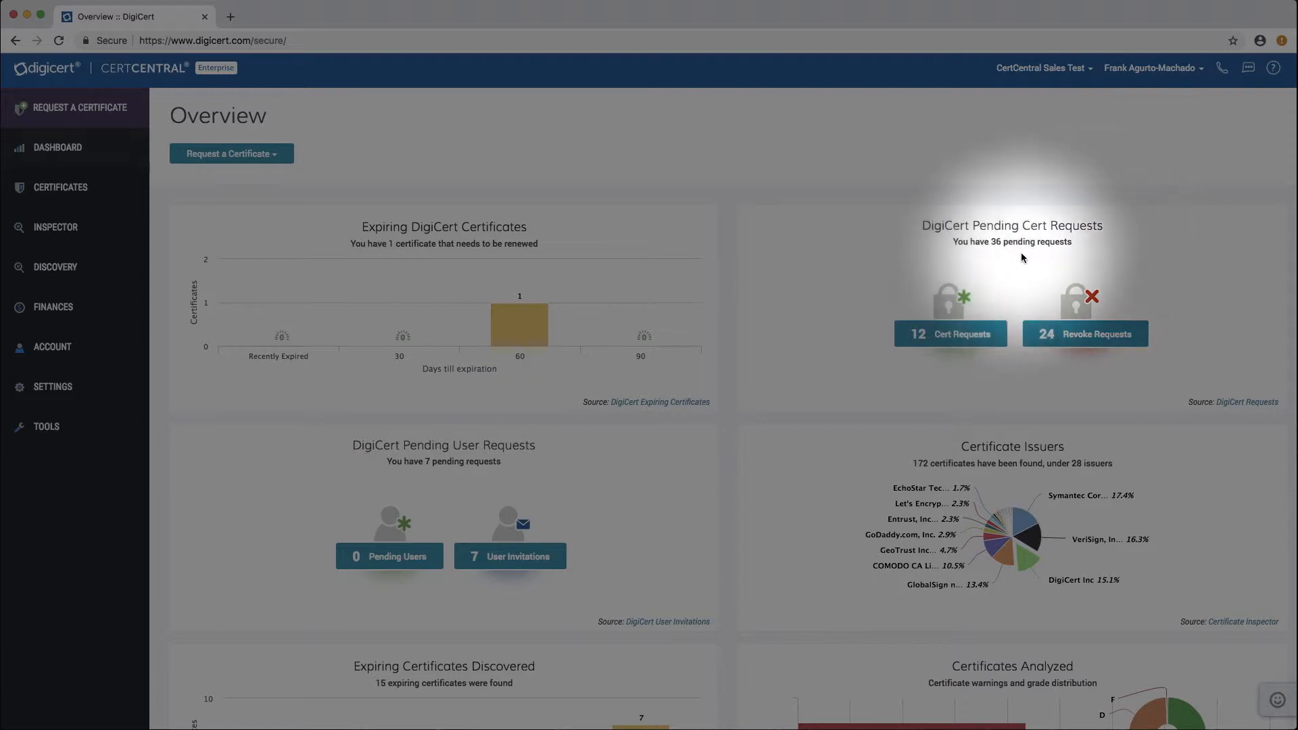
Step: Show order 4826607's digicertdemo.com request details from the pending Cert Requests list
{"action": "left_click", "coordinate": [949, 334]}
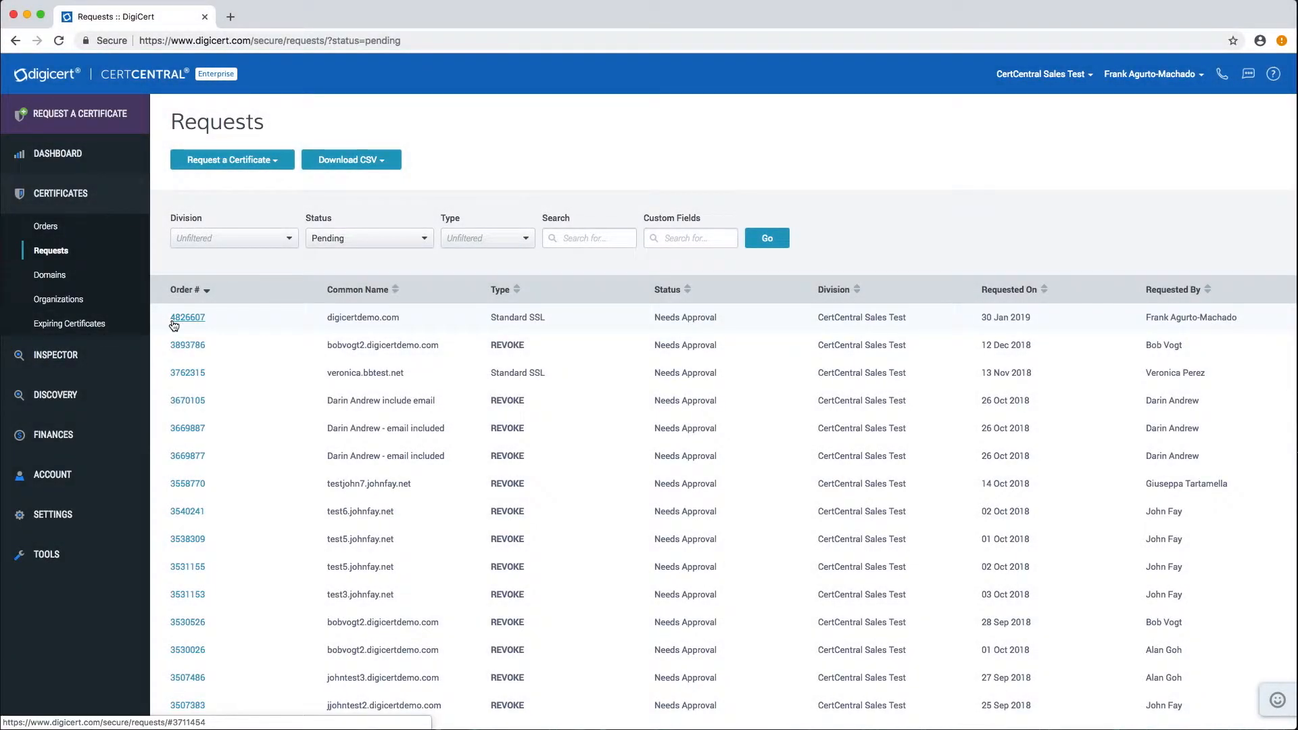
{"action": "left_click", "coordinate": [186, 317]}
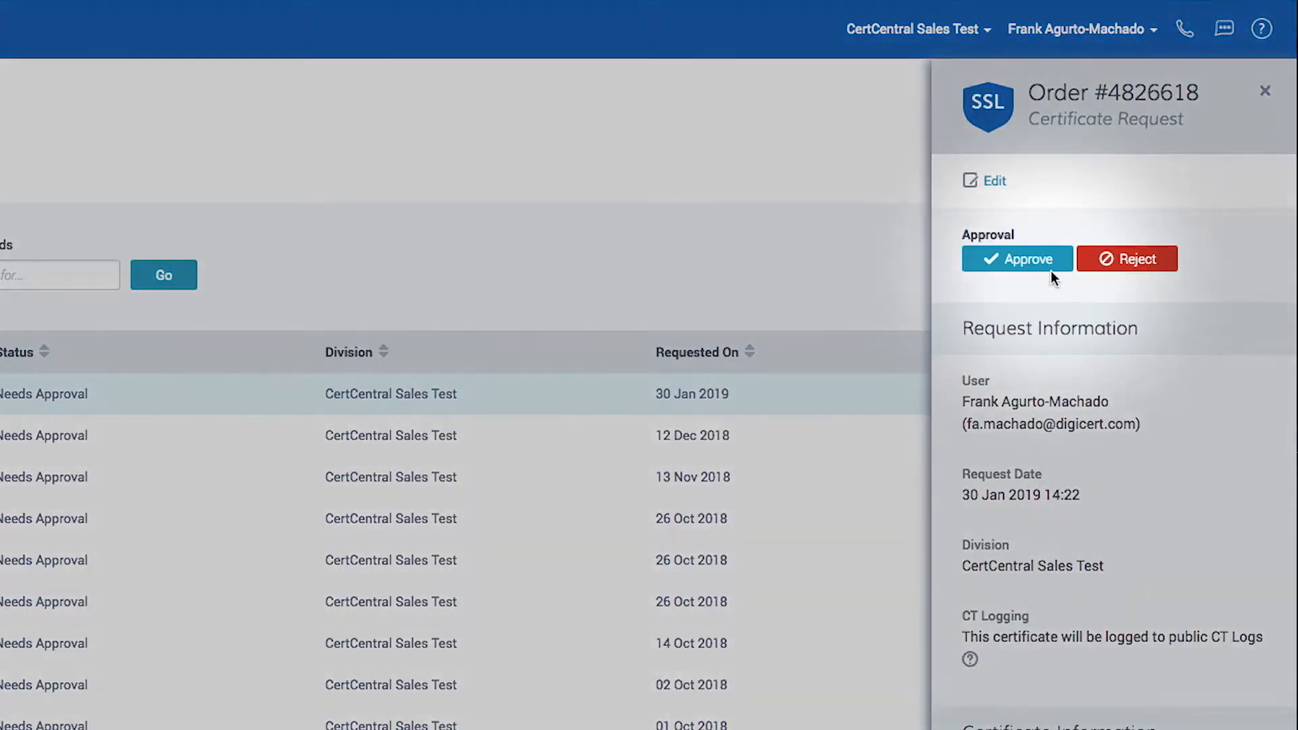
{"action": "scroll", "scroll_direction": "down", "scroll_amount": 3}
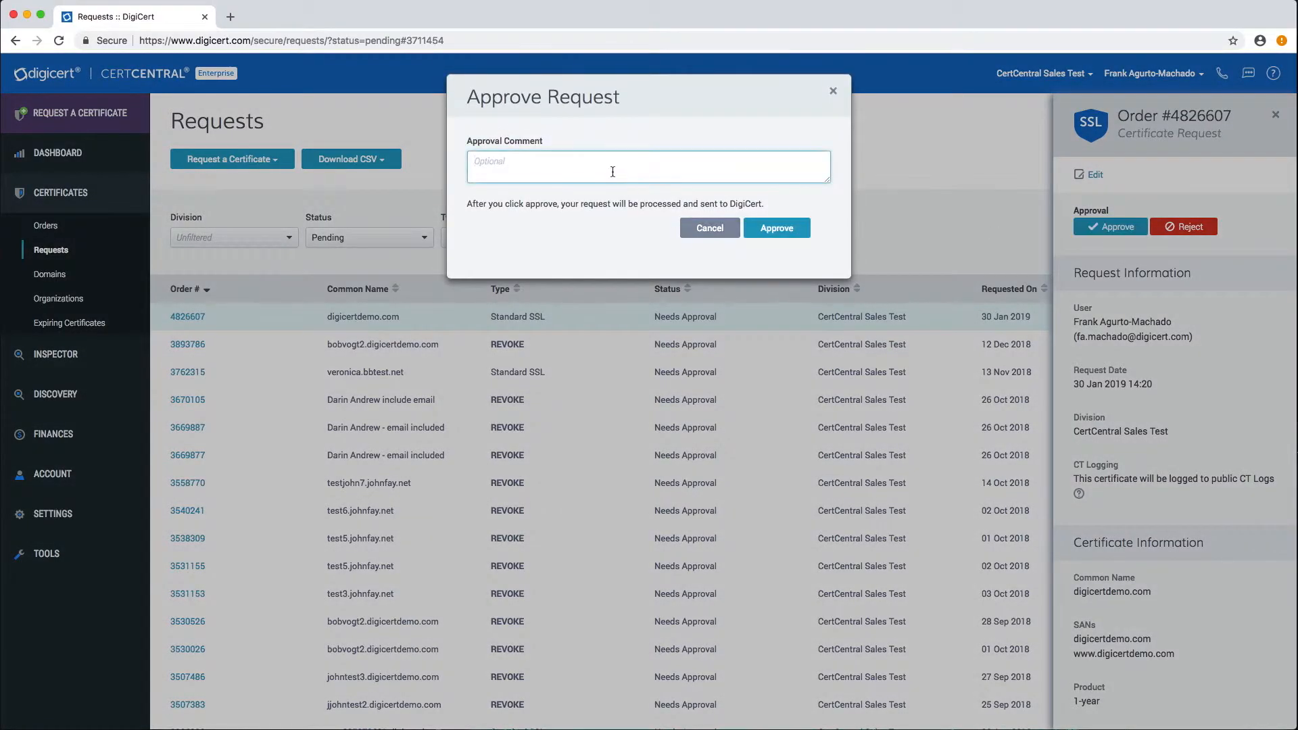
Step: Approve order 4826607 with the comment 'For Scotty in Engineering'
{"action": "type", "text": "For Scotty in Engineering"}
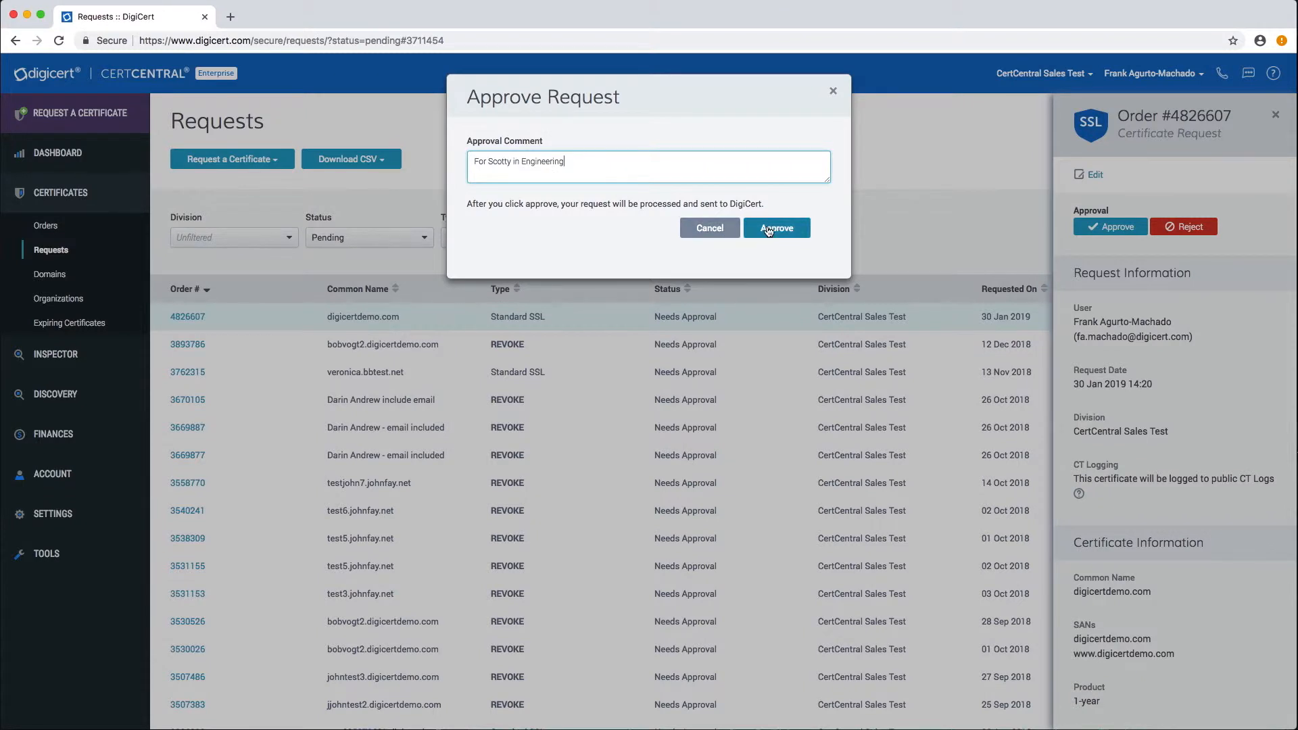
{"action": "left_click", "coordinate": [776, 227]}
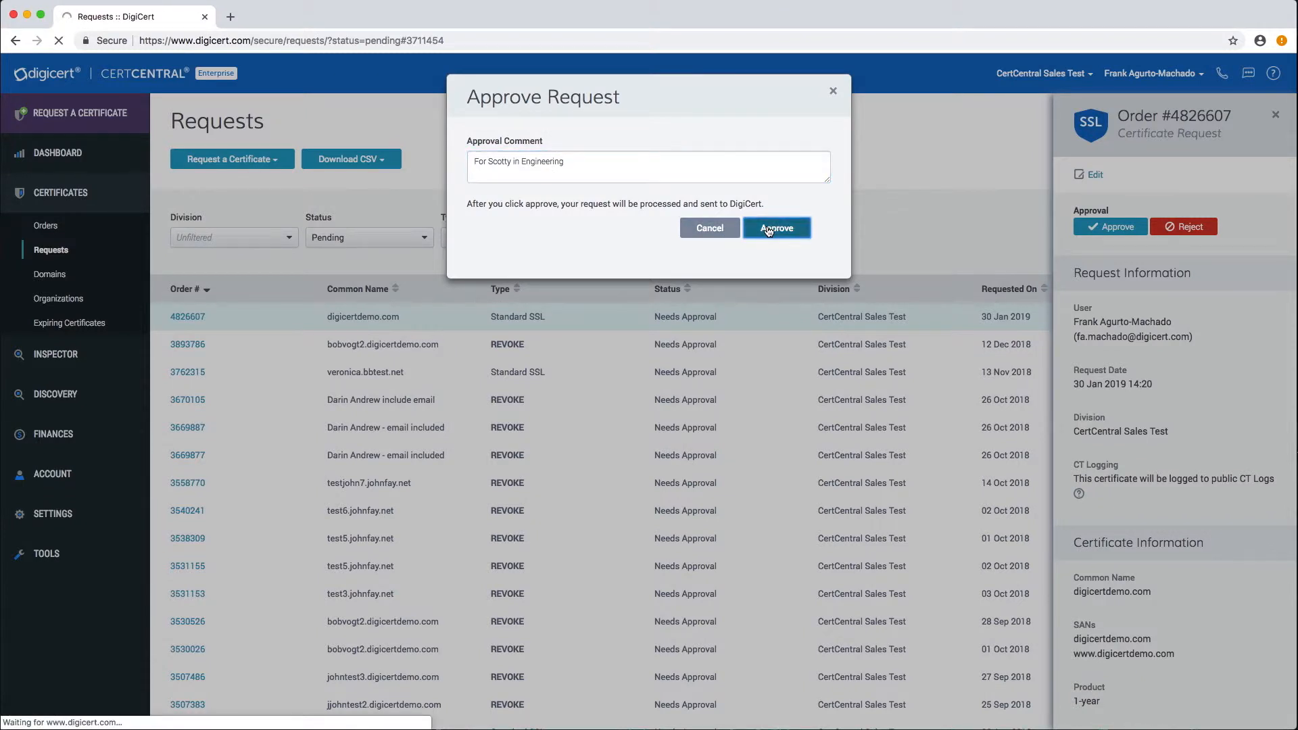
{"action": "left_click", "coordinate": [776, 227]}
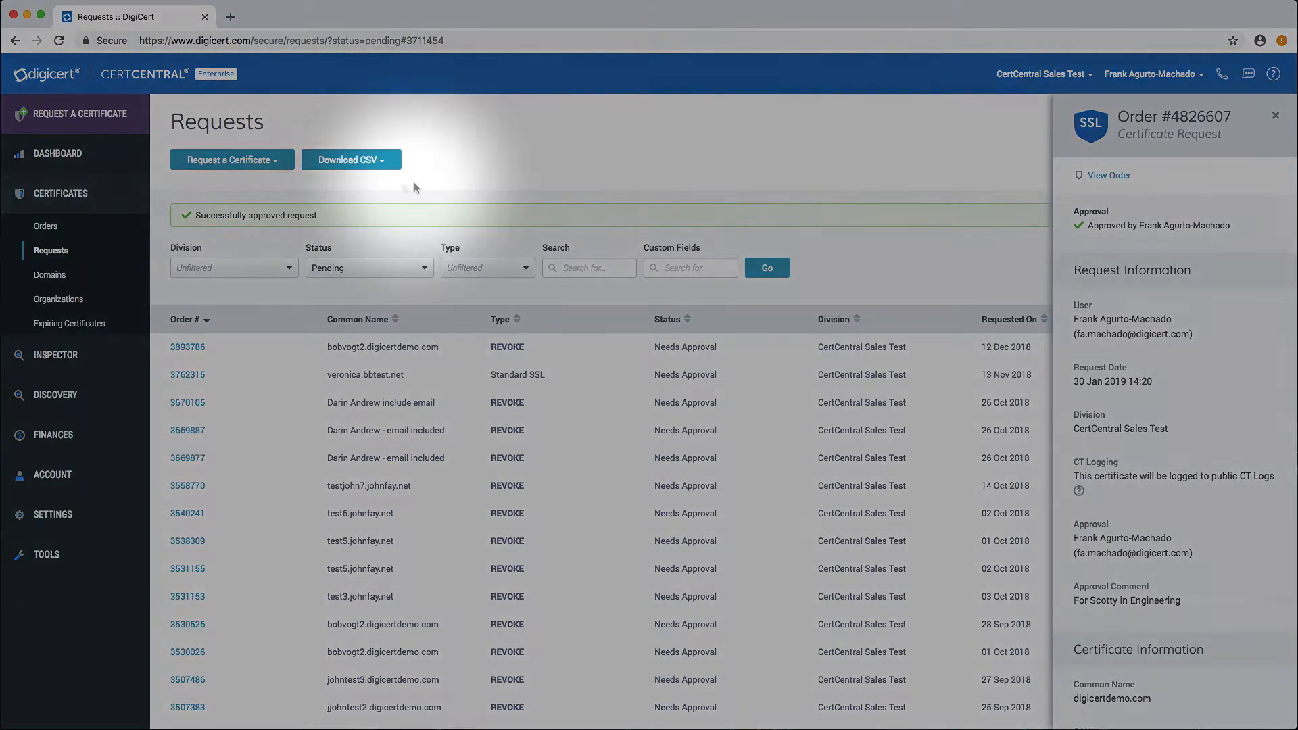